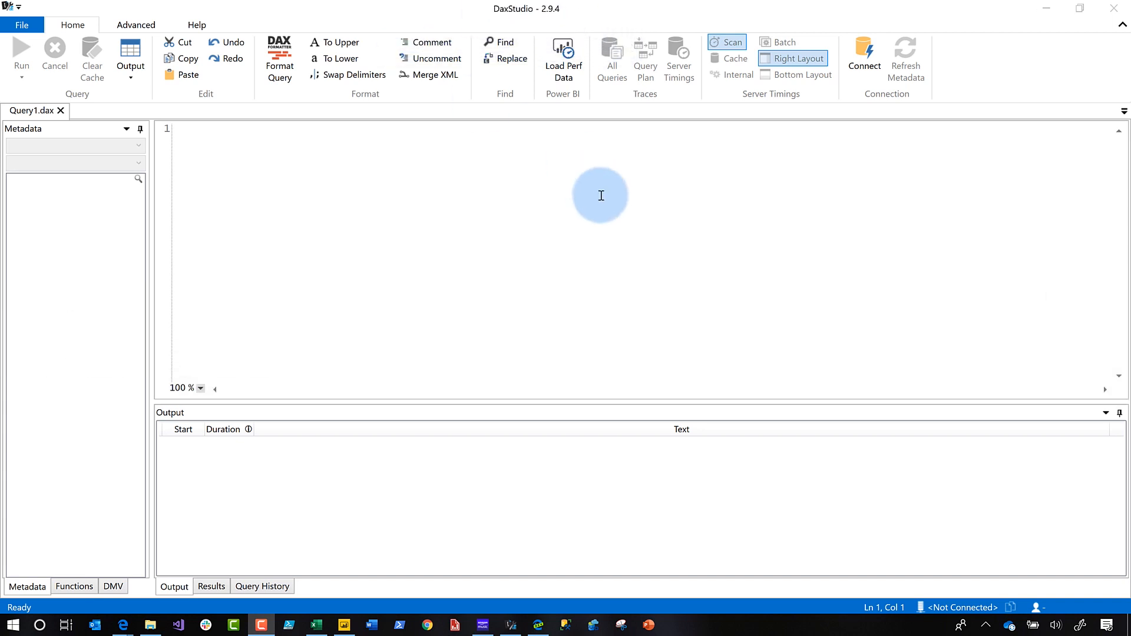
- Enable the 'Show Export Metrics button' preview feature in the Advanced options page
{"action": "left_click", "coordinate": [23, 25]}
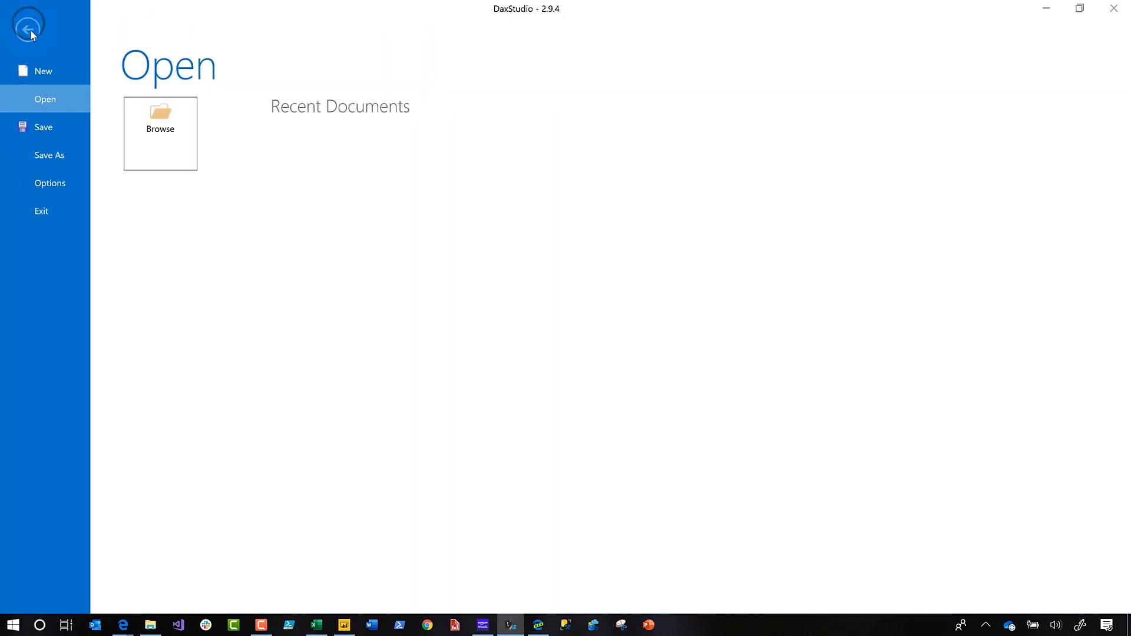
{"action": "left_click", "coordinate": [49, 183]}
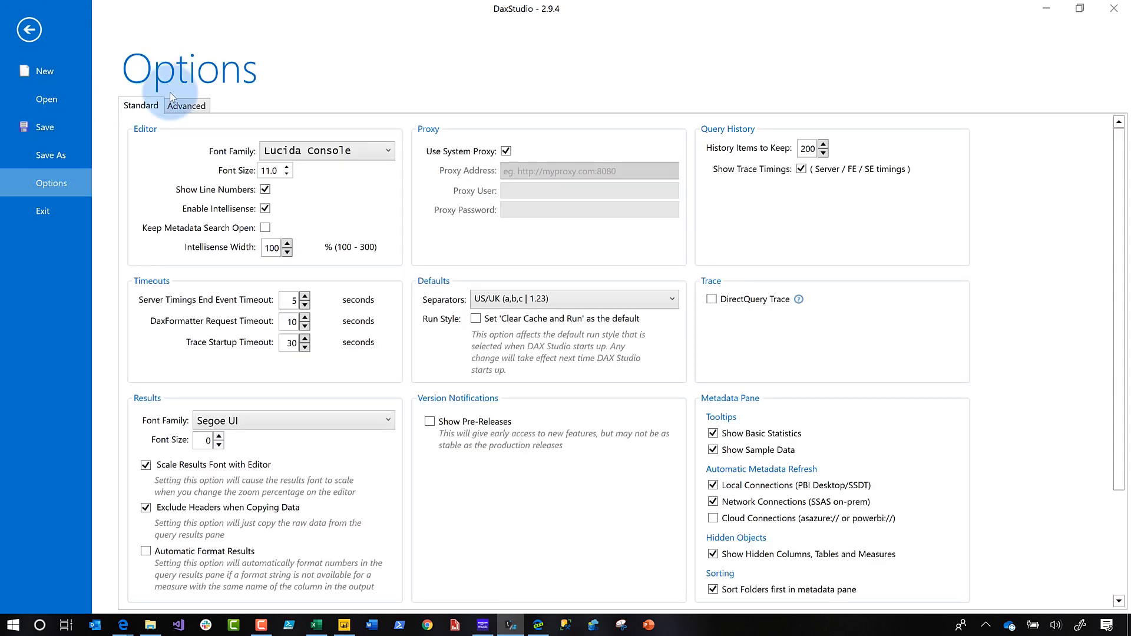
{"action": "left_click", "coordinate": [187, 105]}
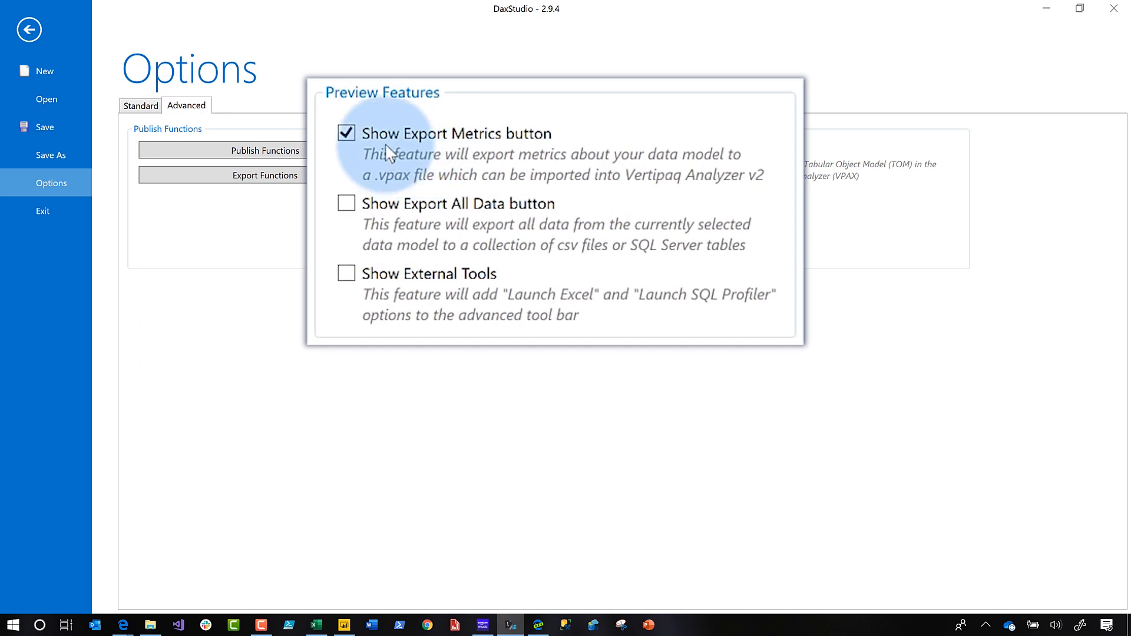
{"action": "mouse_move", "coordinate": [532, 148]}
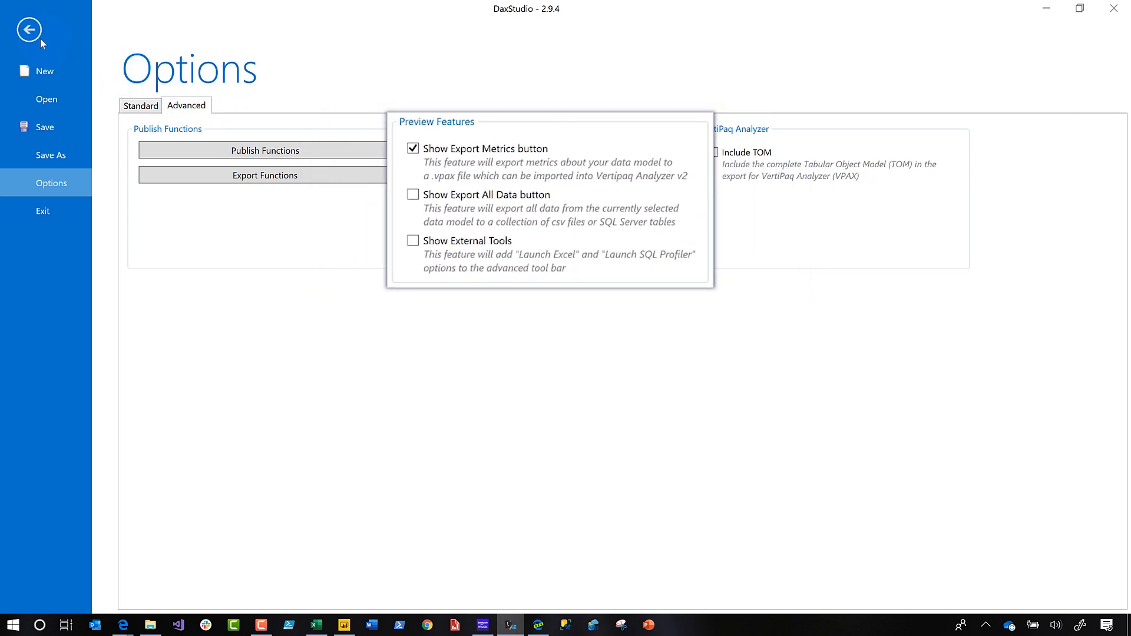
- Connect to the local PBI / SSDT model 'Slicer to Dropdown' so its tables and metrics commands are available
{"action": "left_click", "coordinate": [28, 31]}
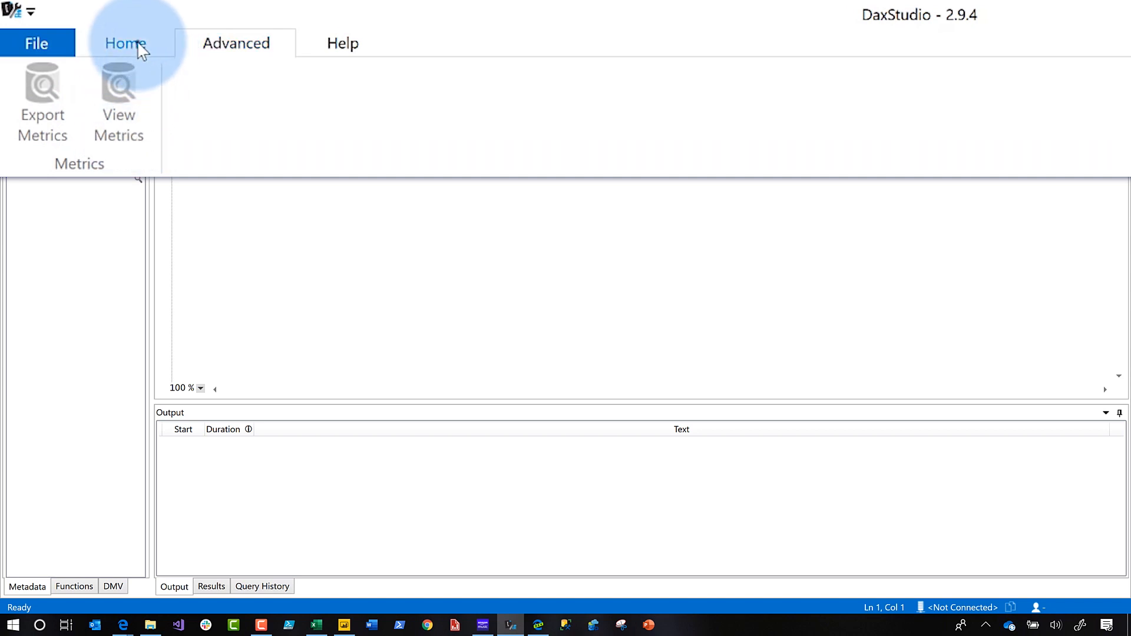
{"action": "left_click", "coordinate": [125, 43]}
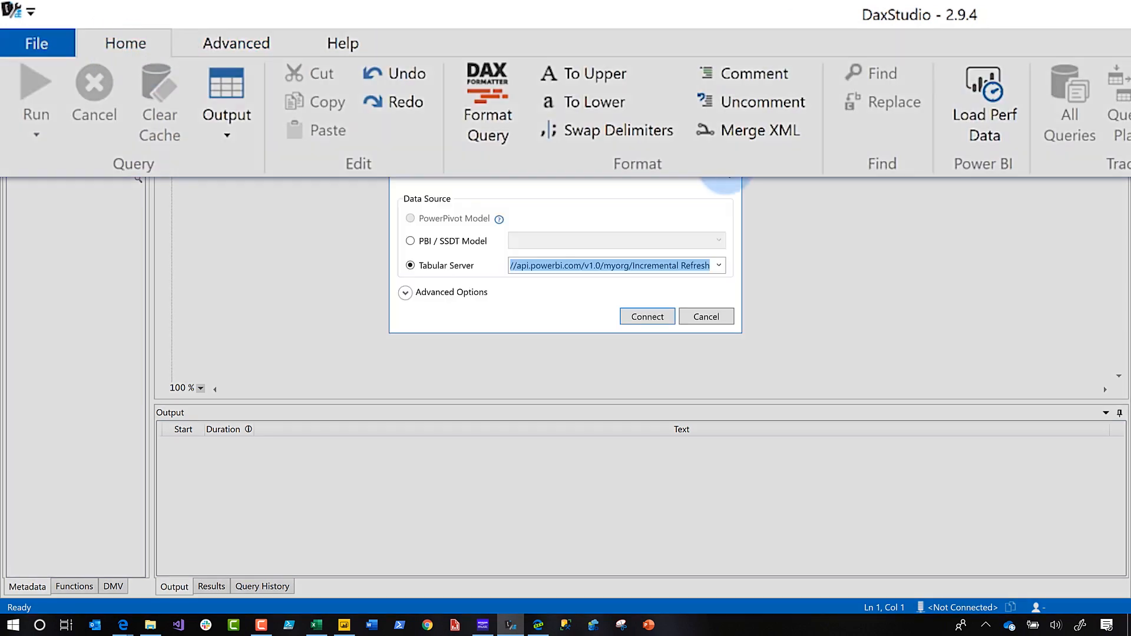
{"action": "left_click", "coordinate": [410, 241]}
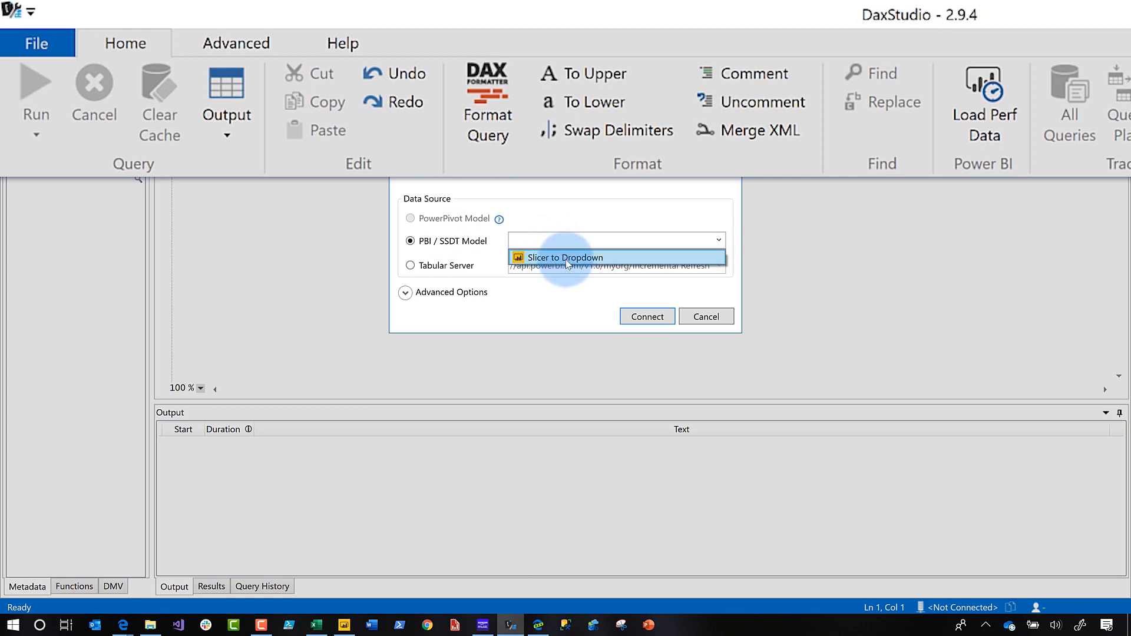
{"action": "left_click", "coordinate": [645, 316]}
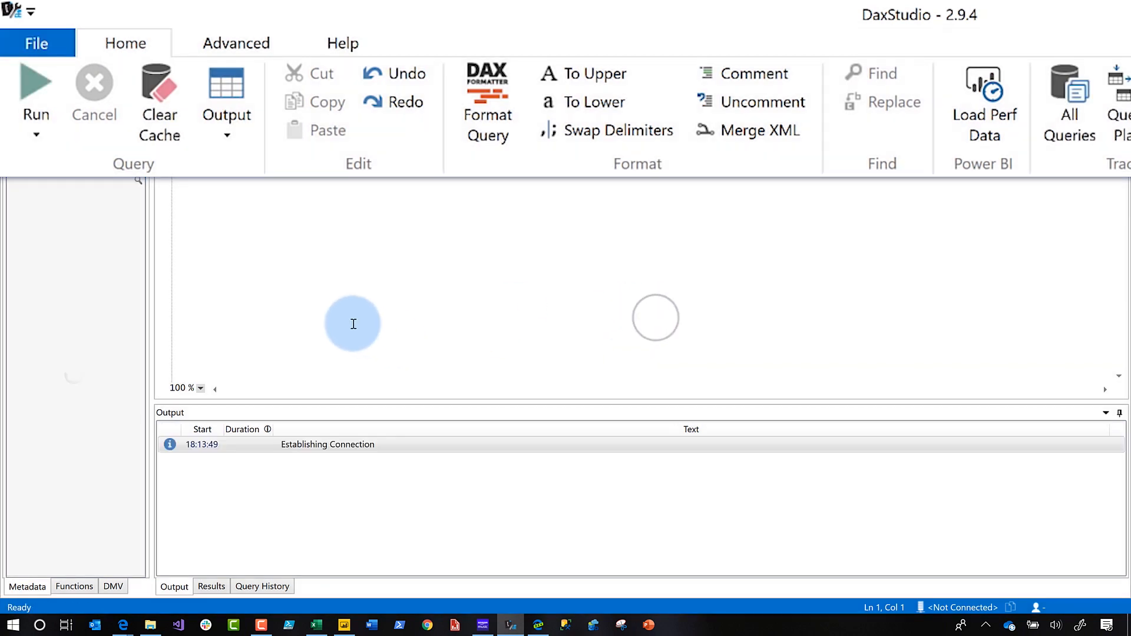
{"action": "left_click", "coordinate": [235, 43]}
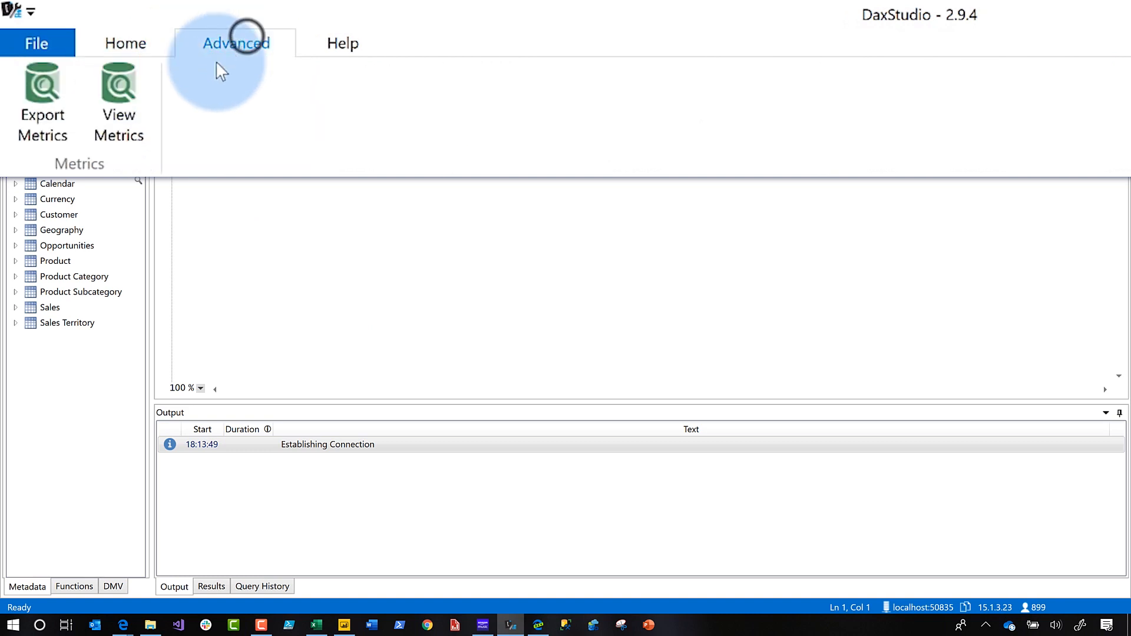
{"action": "mouse_move", "coordinate": [118, 101]}
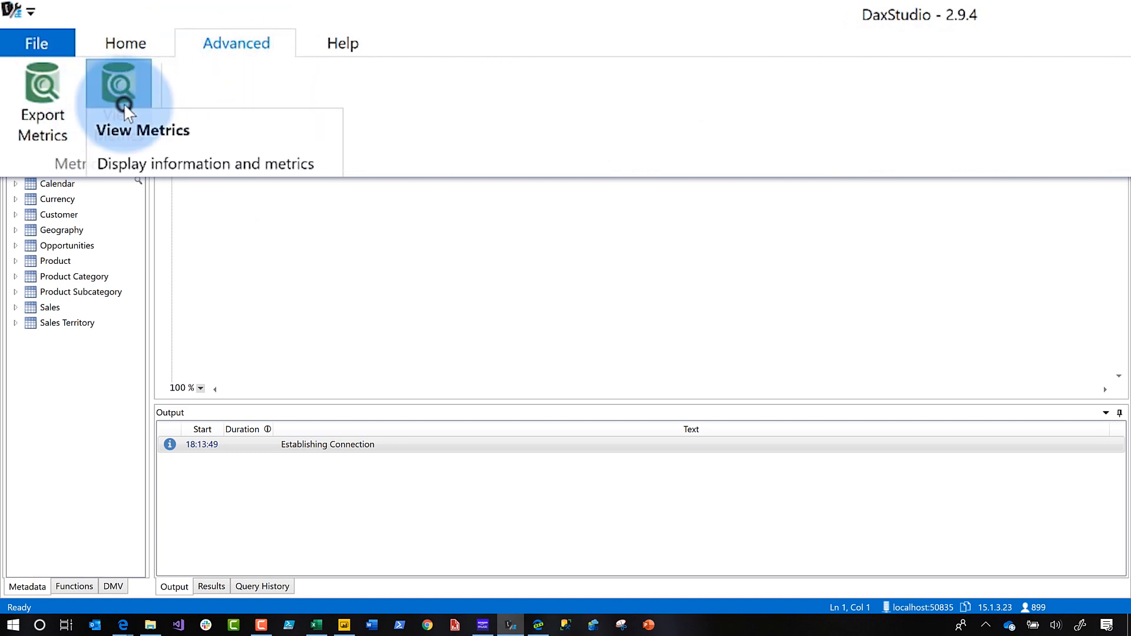
- Show the VertiPaq metrics, expand the Opportunities table, then view the per-column size breakdown
{"action": "left_click", "coordinate": [118, 98]}
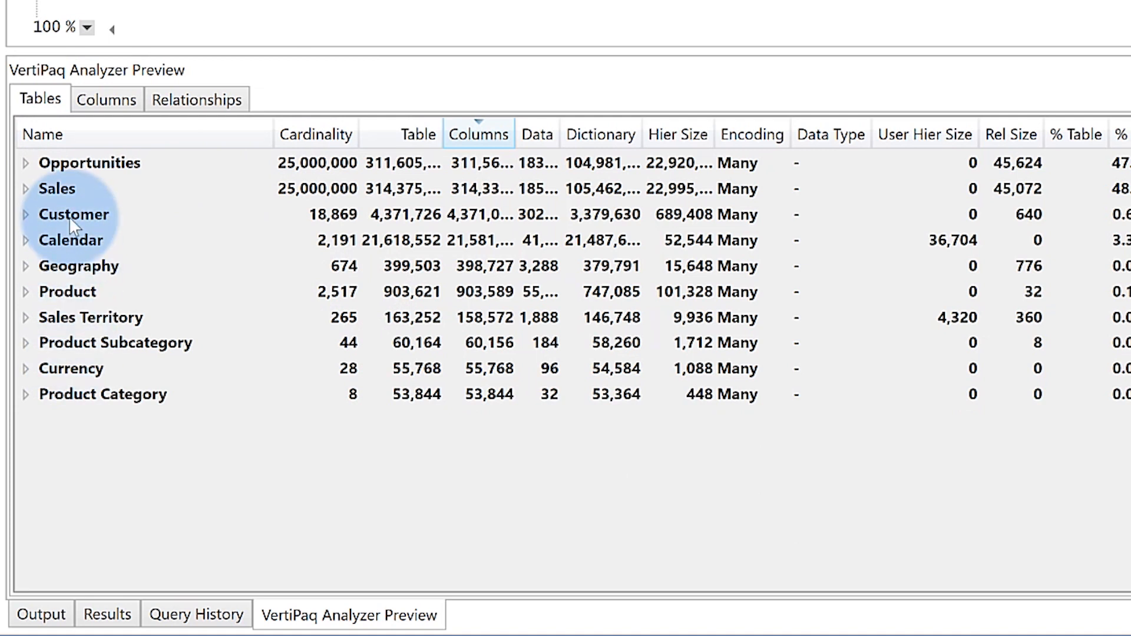
{"action": "left_click", "coordinate": [23, 163]}
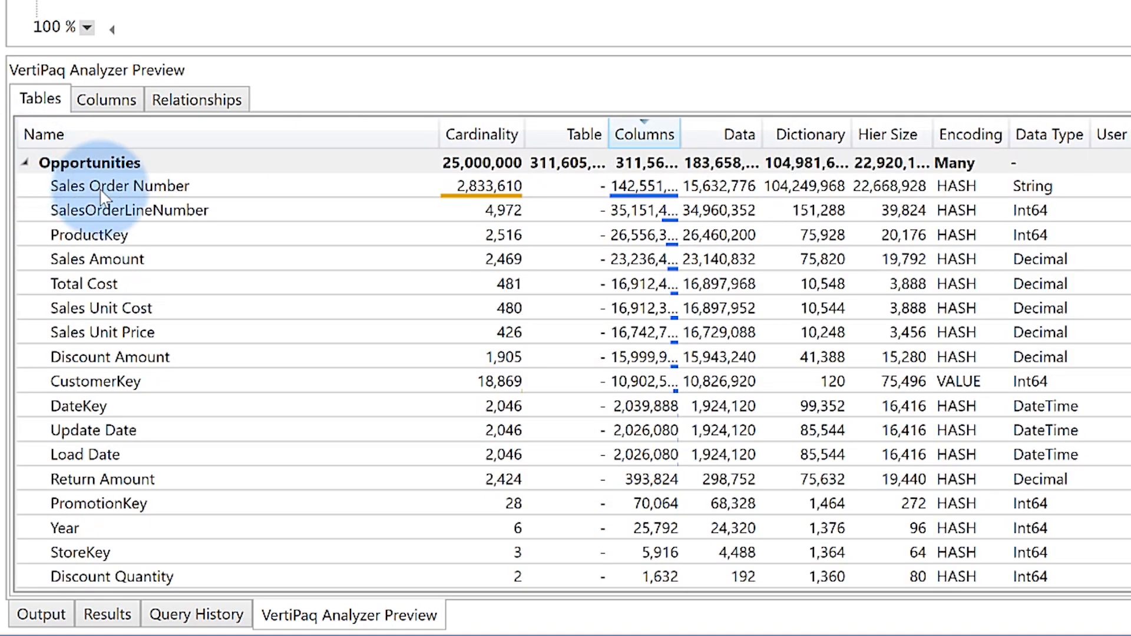
{"action": "mouse_move", "coordinate": [673, 363]}
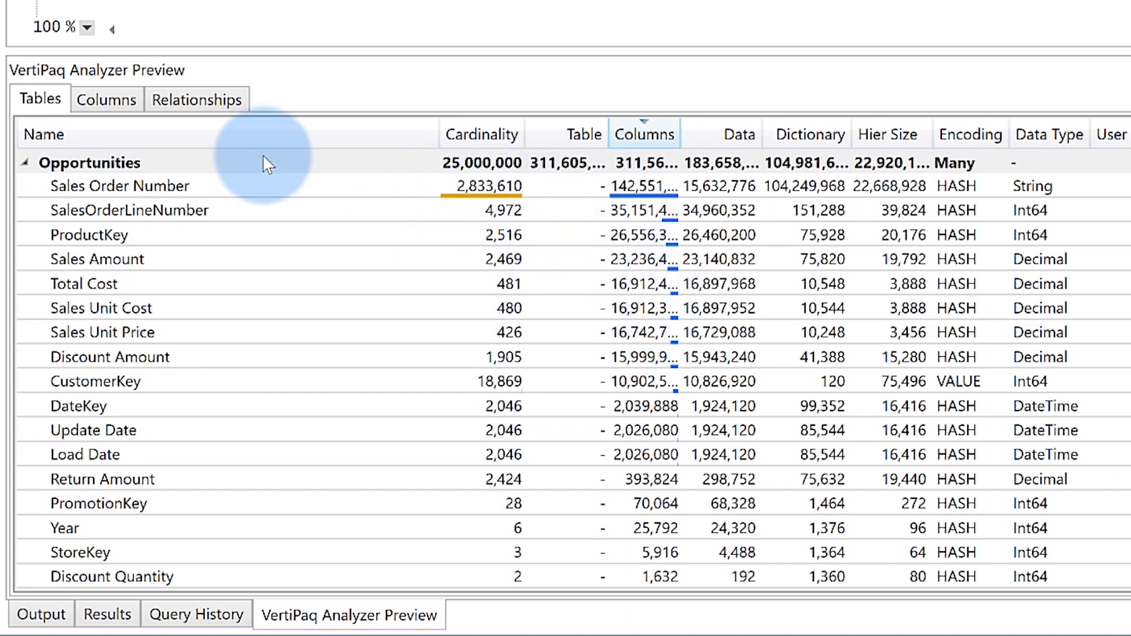
{"action": "left_click", "coordinate": [106, 99]}
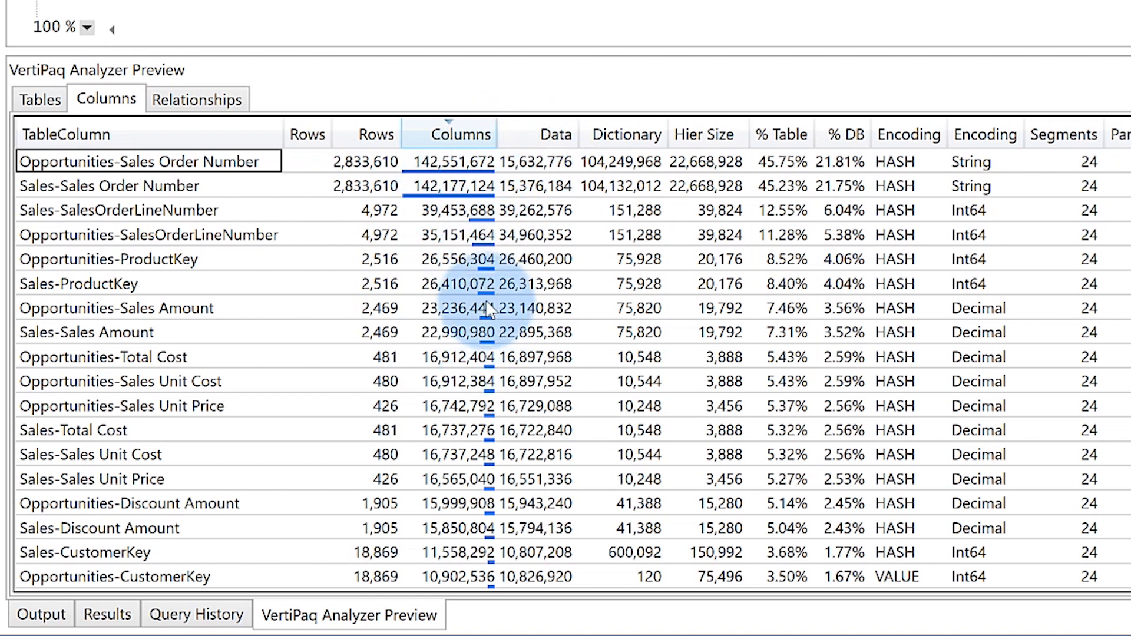
- Show relationship metrics with Opportunities and Sales expanded to their CustomerKey, ProductKey, DateKey and CurrencyKey relationships
{"action": "left_click", "coordinate": [197, 99]}
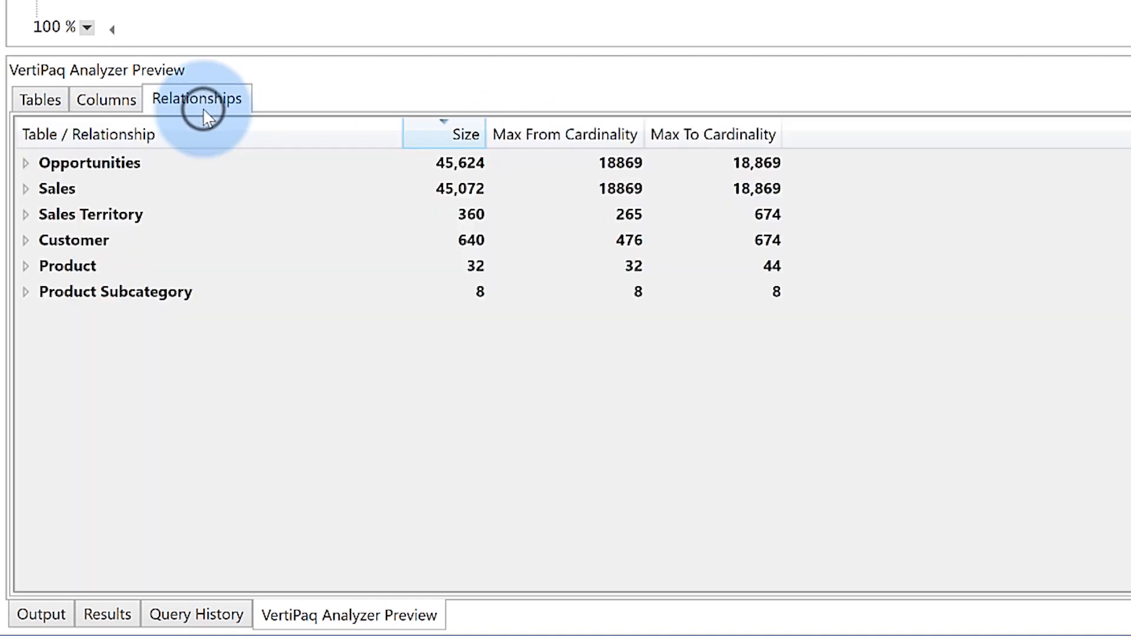
{"action": "left_click", "coordinate": [106, 99]}
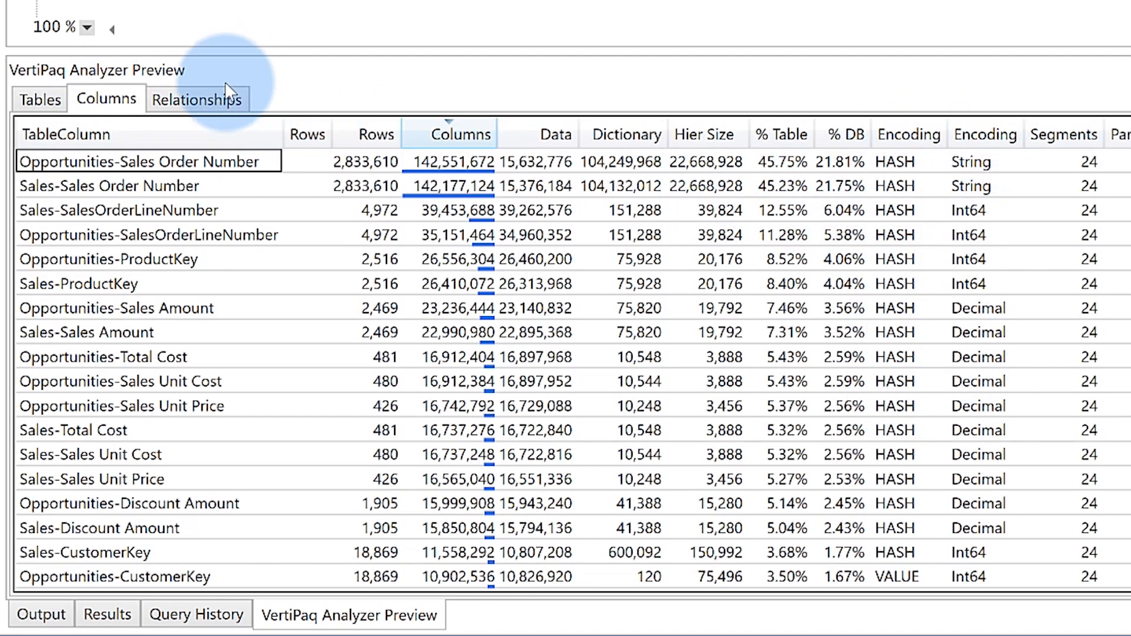
{"action": "left_click", "coordinate": [196, 99]}
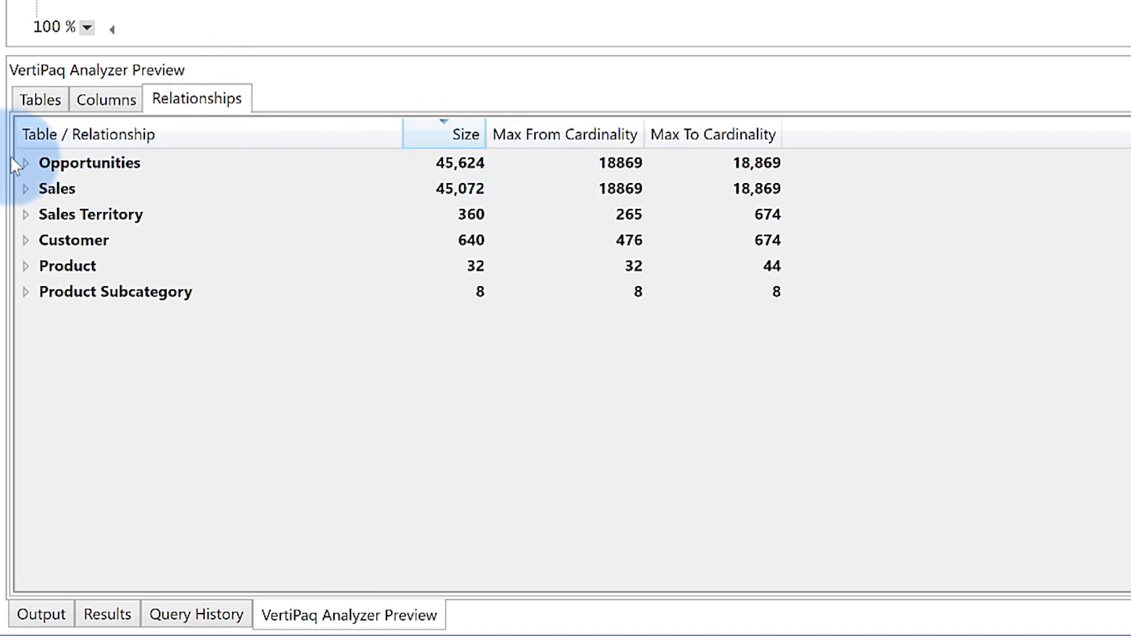
{"action": "left_click", "coordinate": [24, 162]}
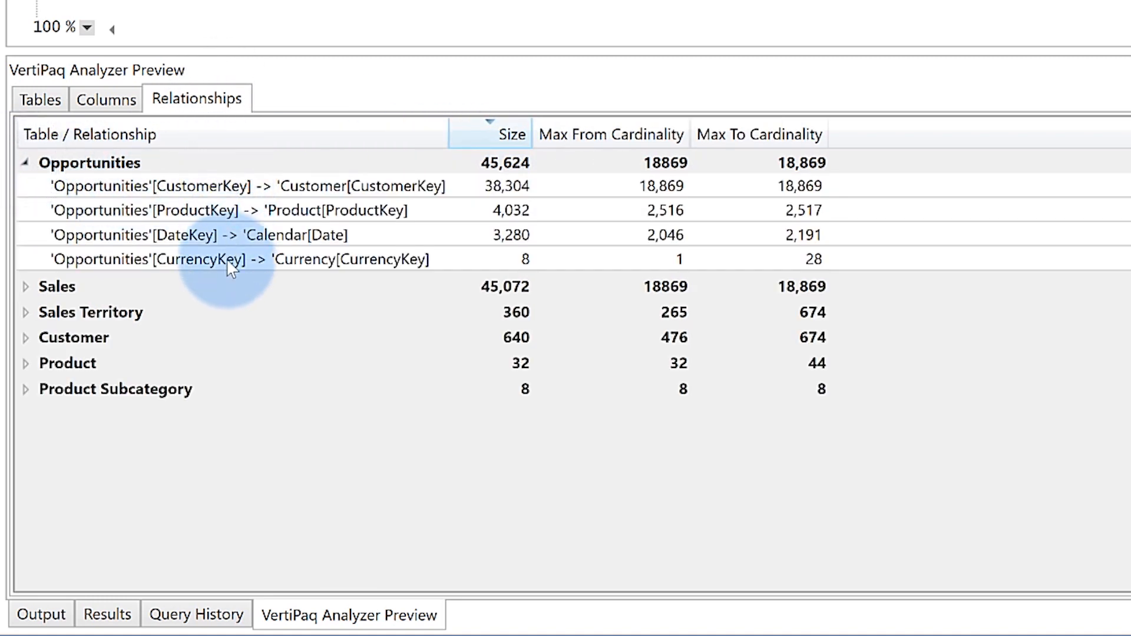
{"action": "left_click", "coordinate": [25, 286]}
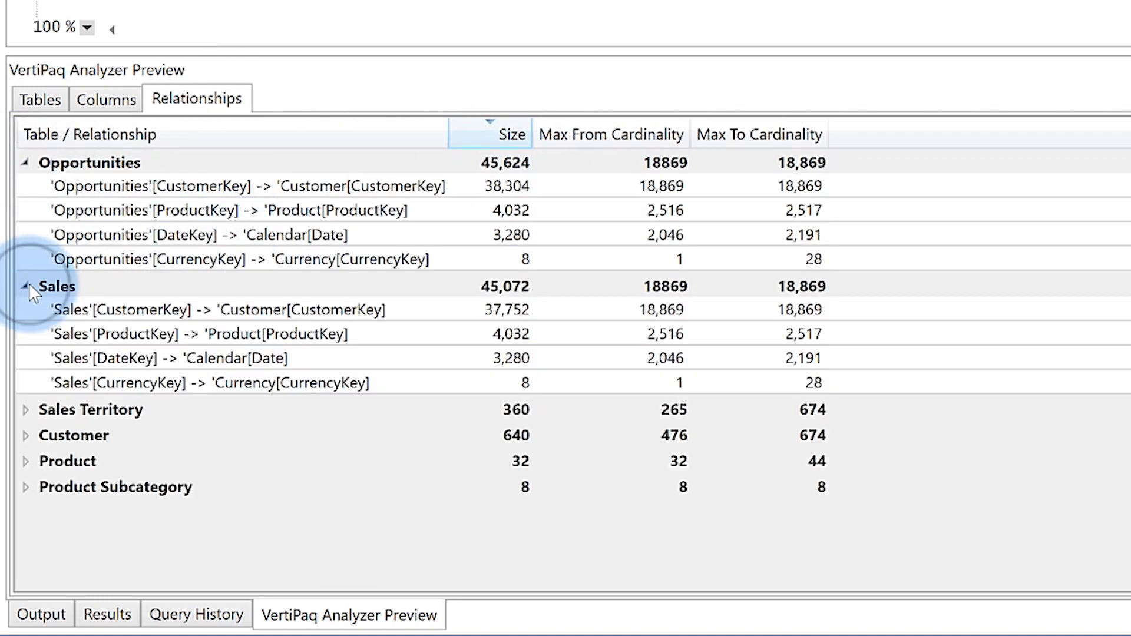